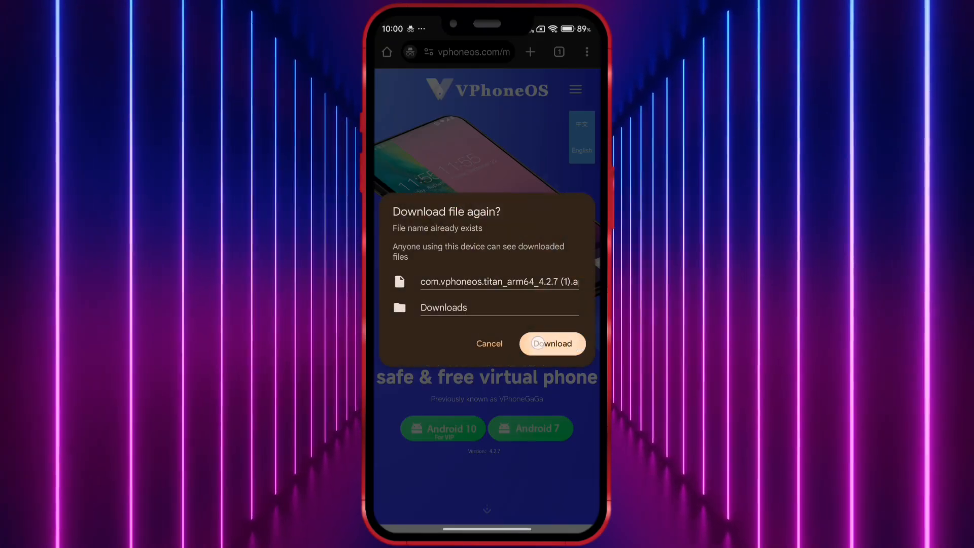
# - Re-download the VPhoneOS installer in Chrome and open the downloaded APK
pyautogui.click(553, 343)
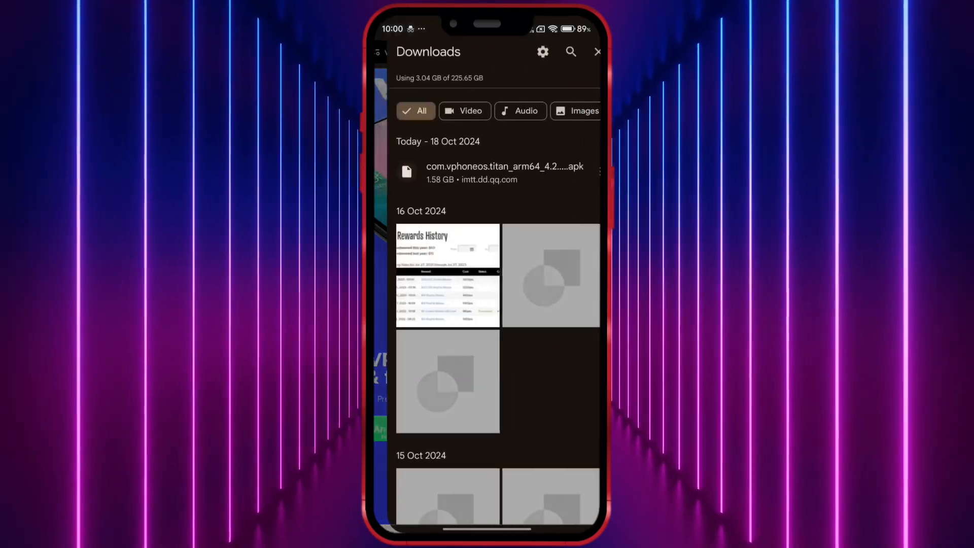
pyautogui.click(503, 172)
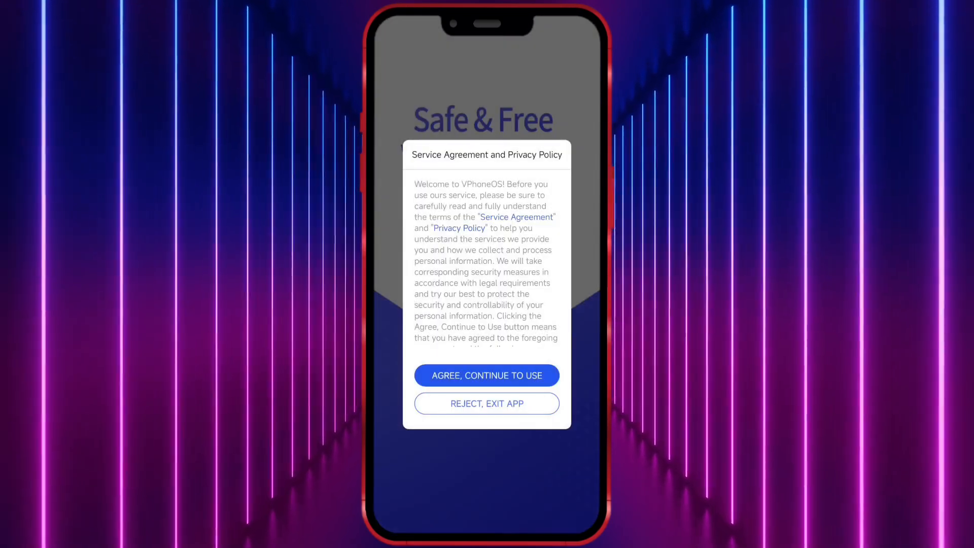
# - Accept VPhoneOS's service agreement and privacy policy with 'Agree, Continue to Use'
pyautogui.click(486, 375)
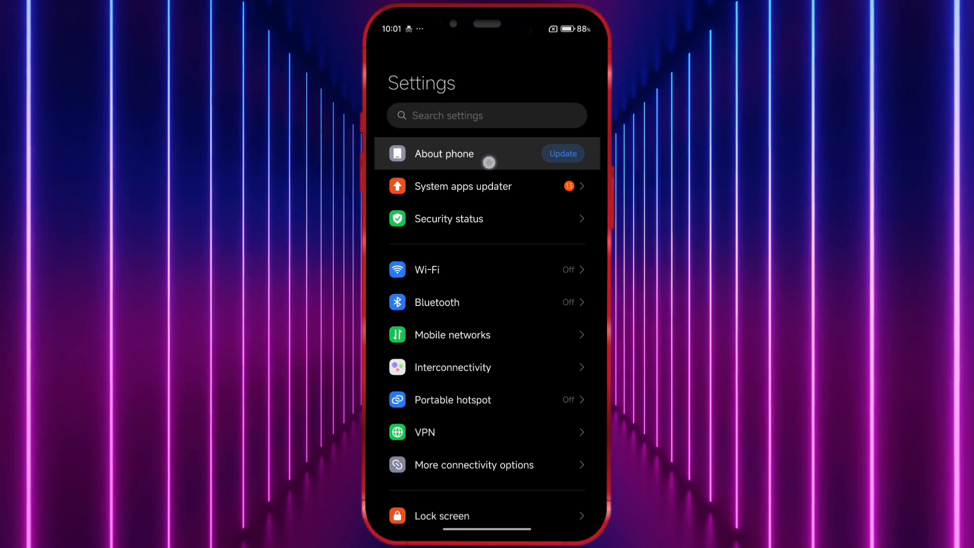
# - Unlock developer options via About phone and enable Disable child process restrictions
pyautogui.click(456, 154)
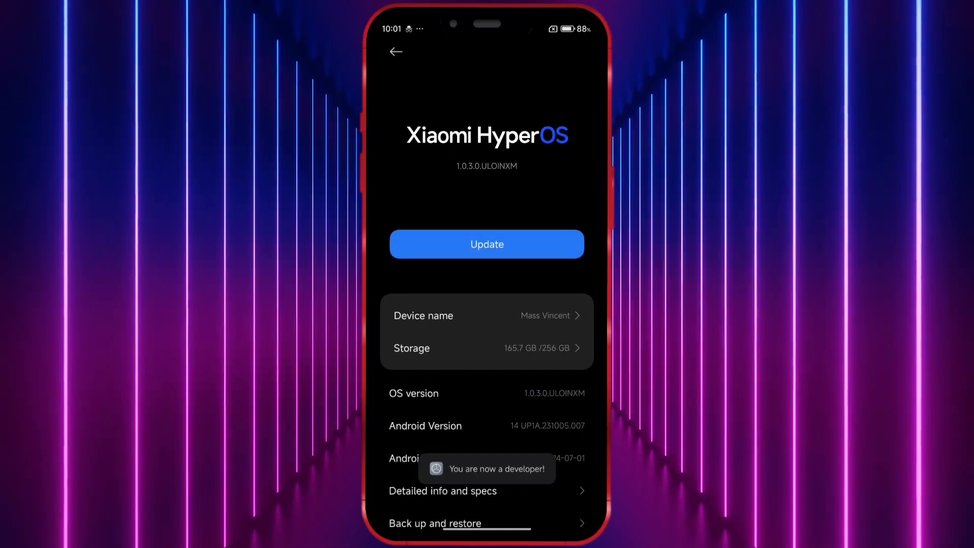
pyautogui.click(396, 51)
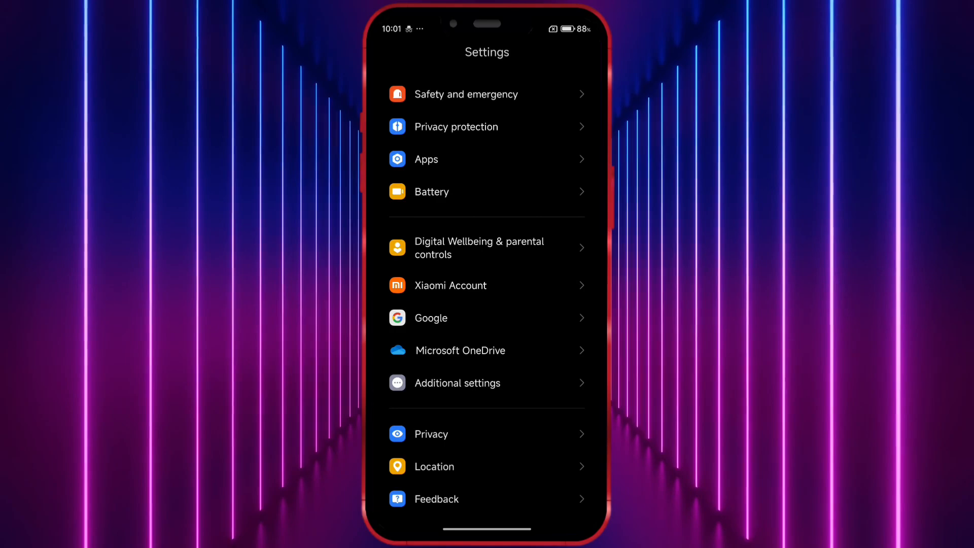
pyautogui.click(457, 383)
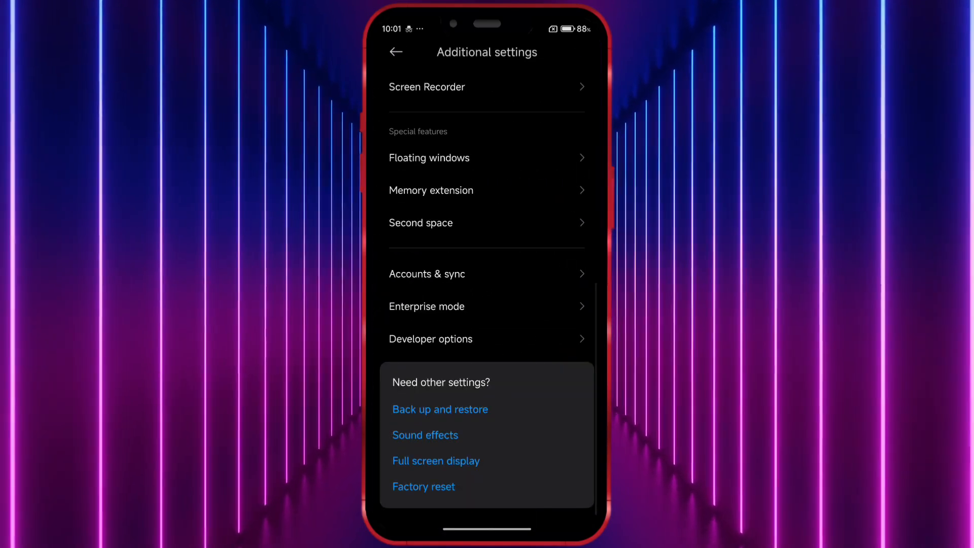
pyautogui.click(431, 339)
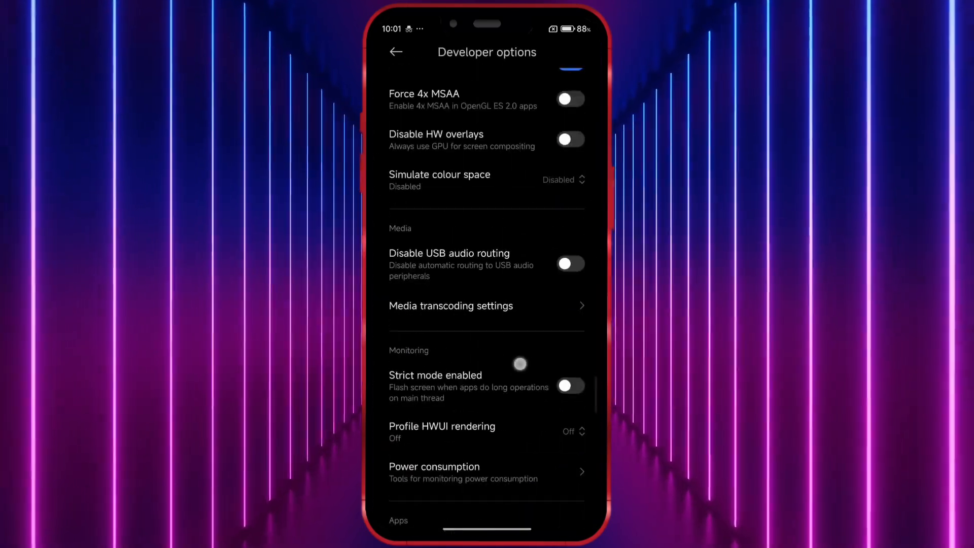
pyautogui.scroll(-3)
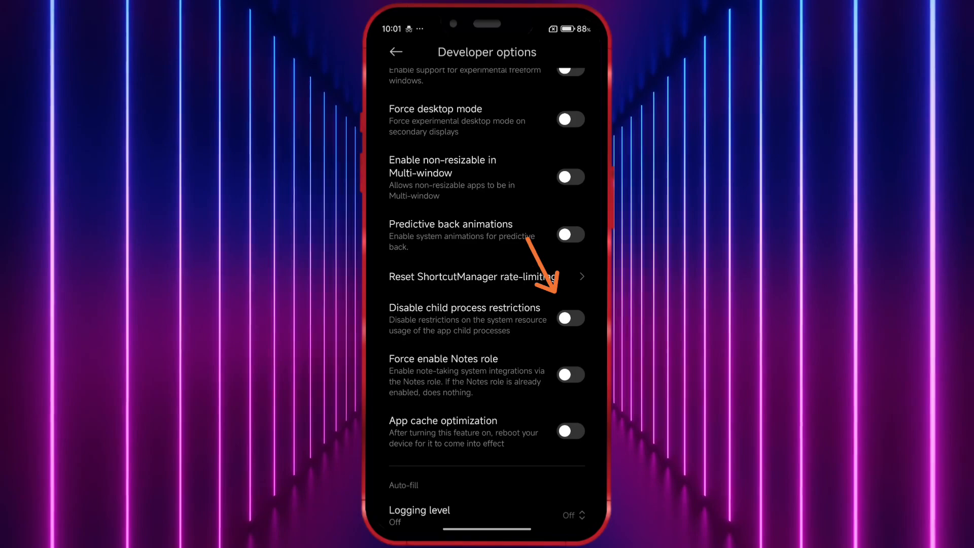
pyautogui.click(571, 318)
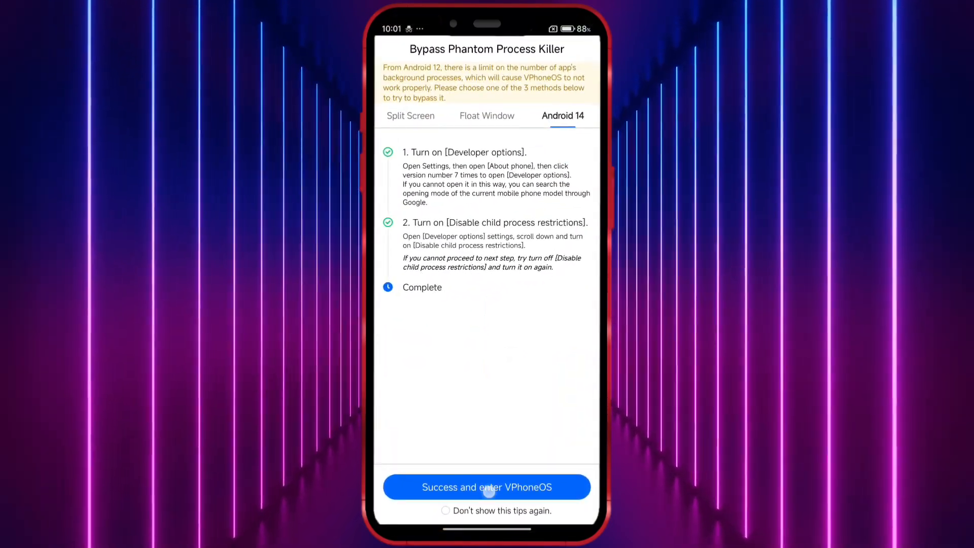
# - Enter VPhoneOS and create a new Android 7 virtual instance
pyautogui.click(487, 487)
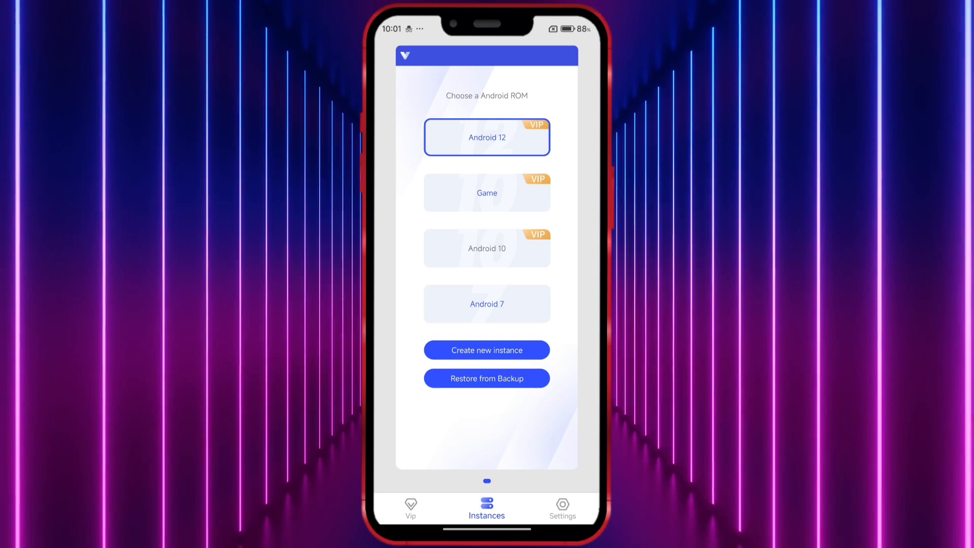
pyautogui.click(486, 350)
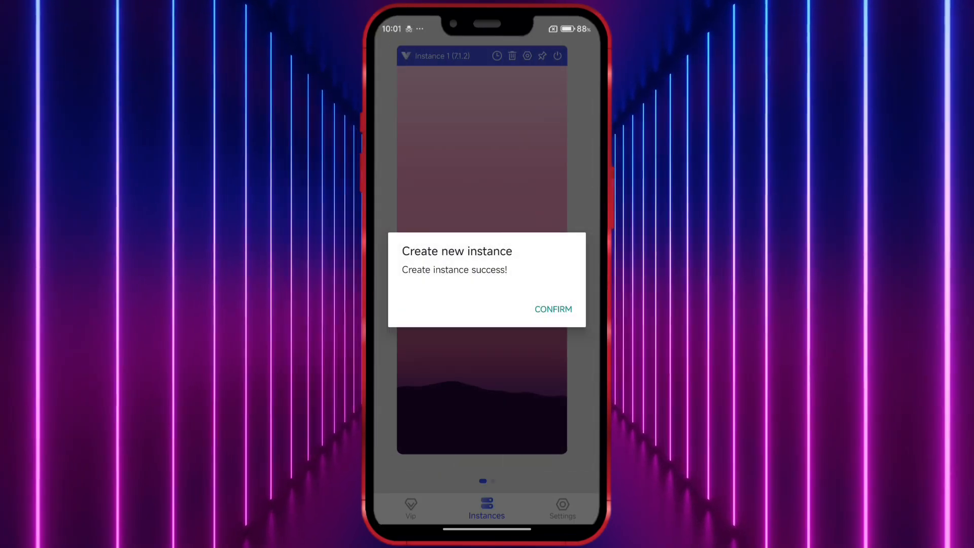
pyautogui.click(553, 309)
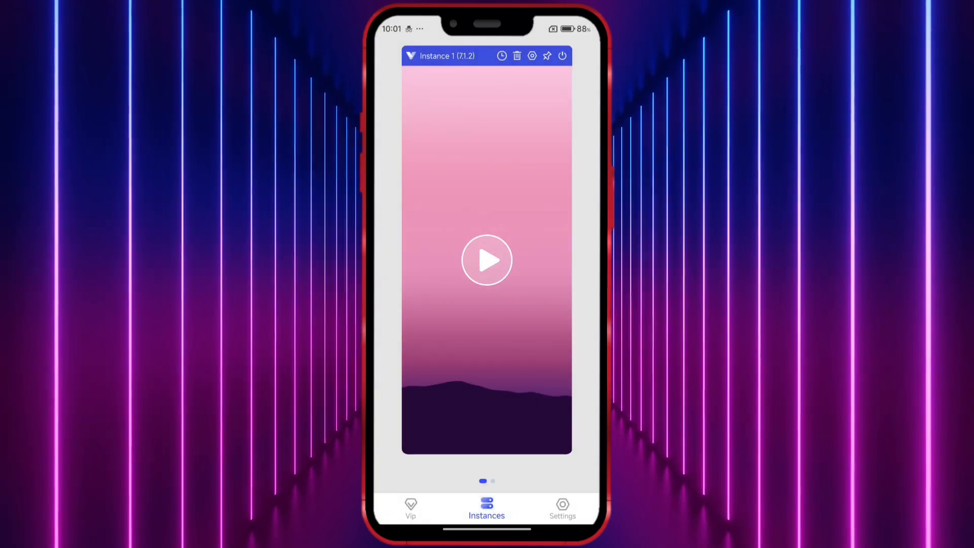
# - Start the Android 7.1.2 instance and allow audio recording and phone-call permissions
pyautogui.click(487, 260)
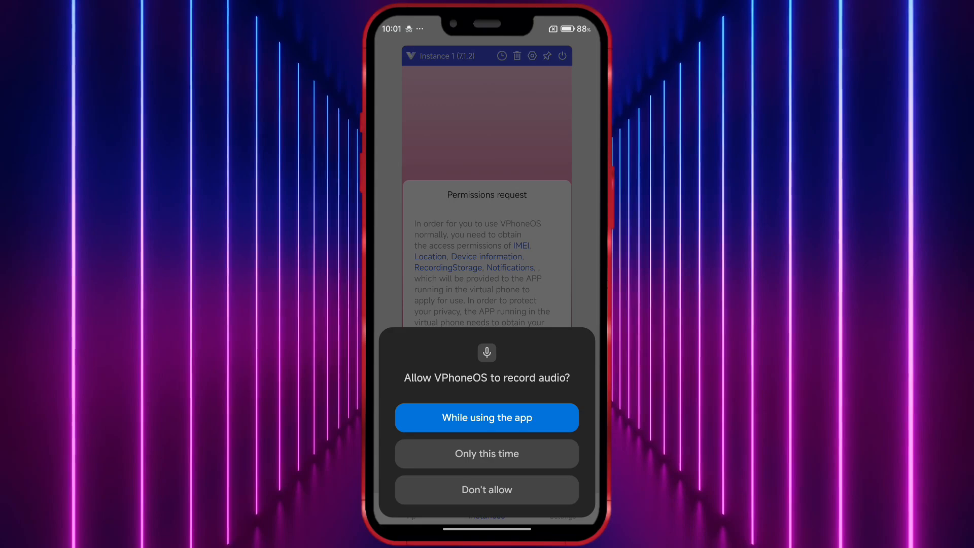
pyautogui.click(486, 417)
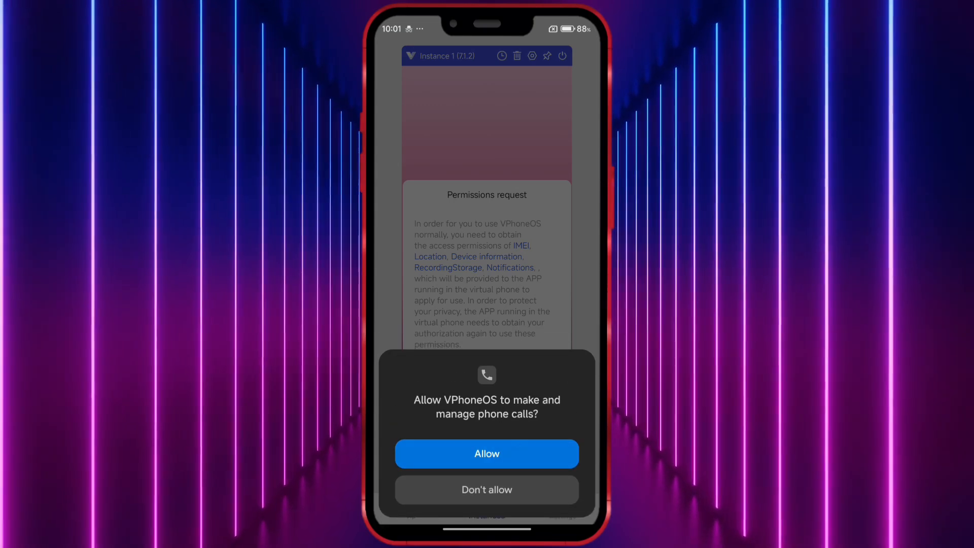
pyautogui.click(487, 453)
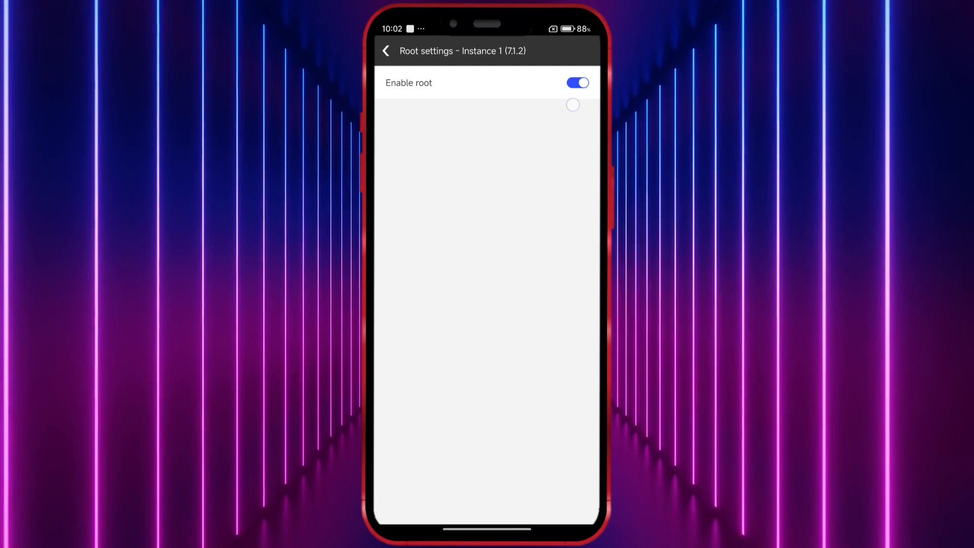
# - Import root-checker-6-5-3.apk into the VPhoneOS instance, launch it, and agree to the disclaimer
pyautogui.click(385, 51)
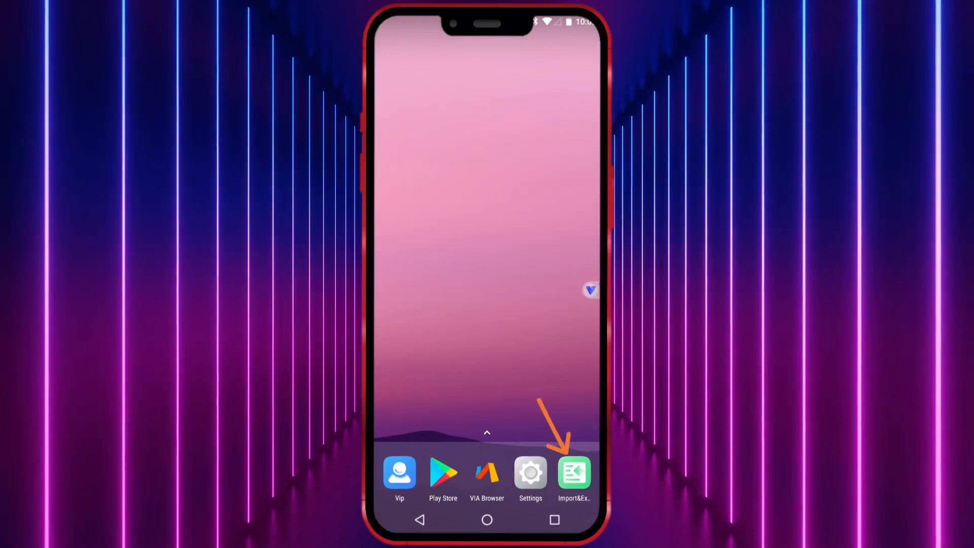
pyautogui.click(575, 472)
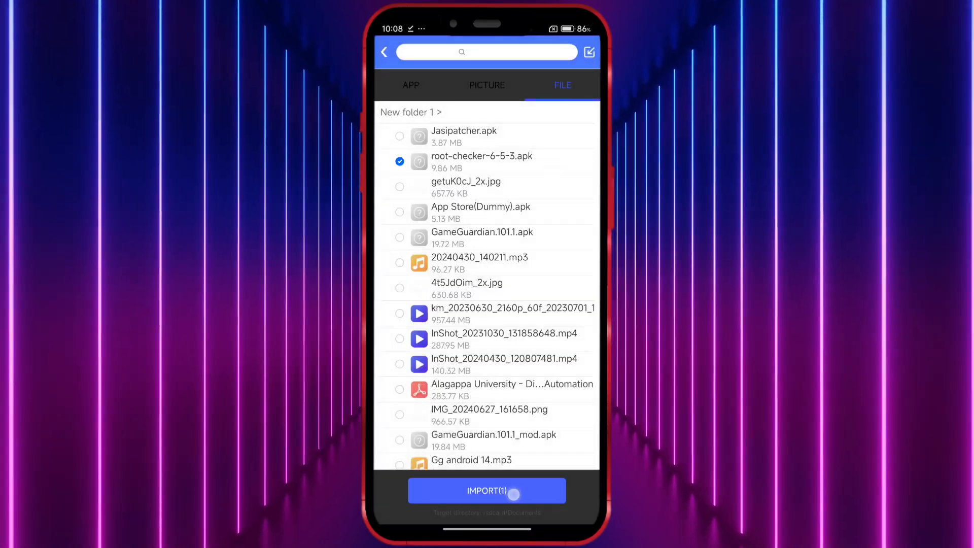
pyautogui.click(399, 161)
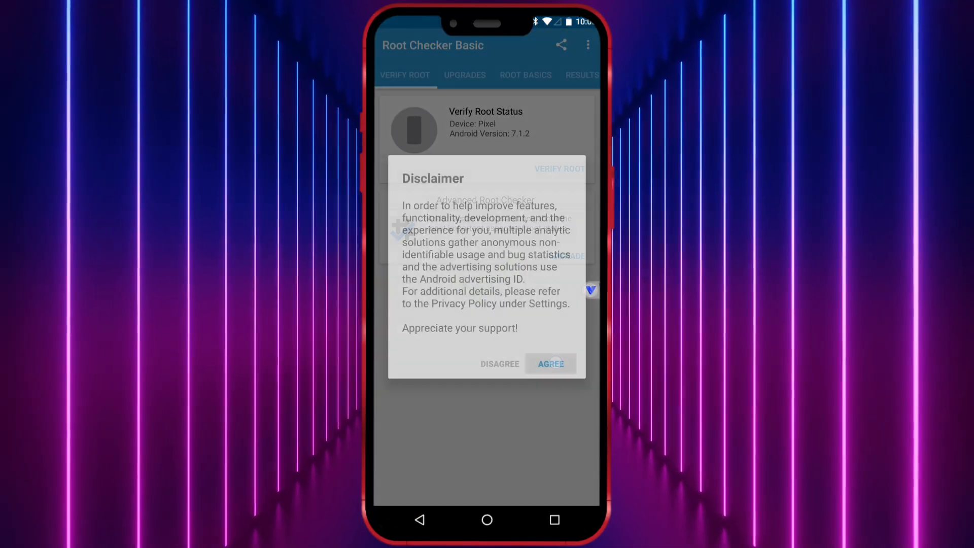
pyautogui.click(551, 364)
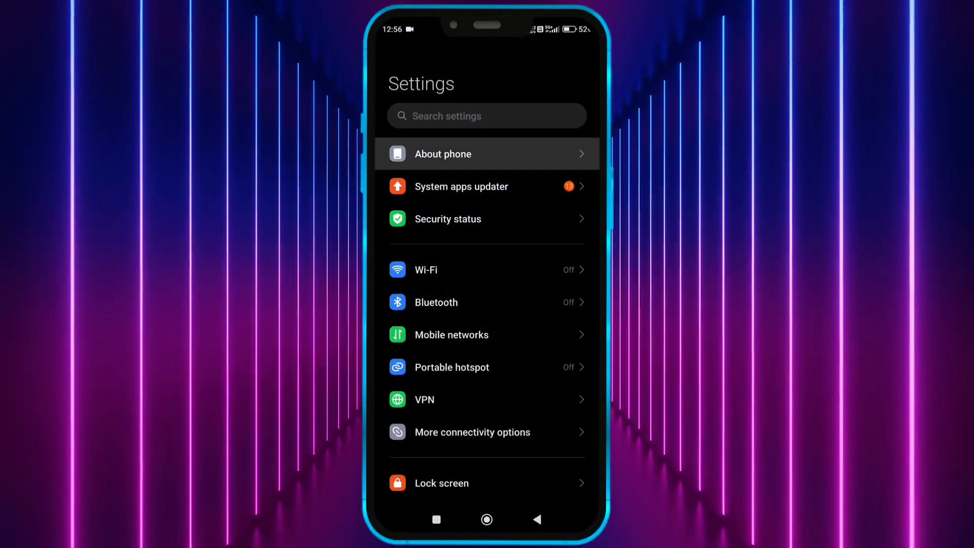
# - Run VERIFY ROOT on the host phone's Root Checker Basic, showing root not installed
pyautogui.click(462, 154)
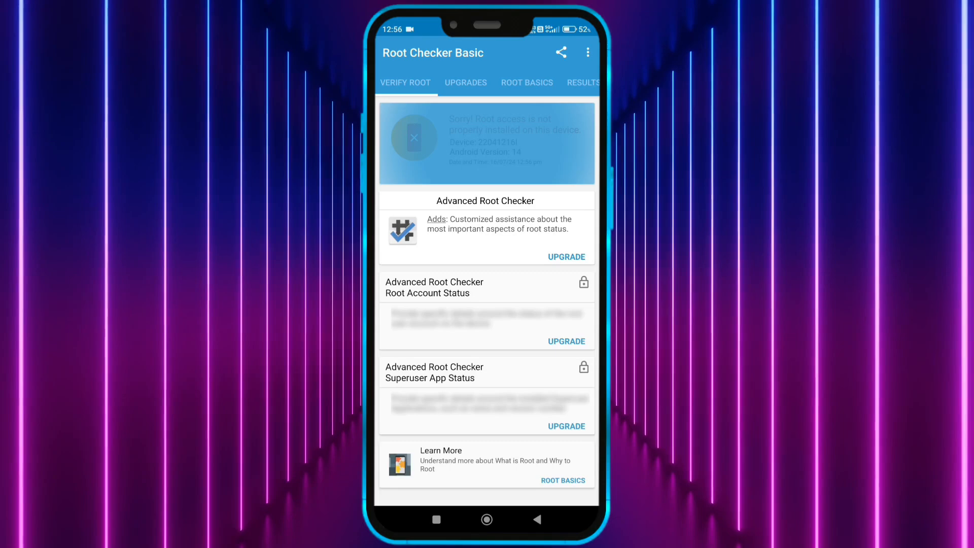
pyautogui.click(487, 520)
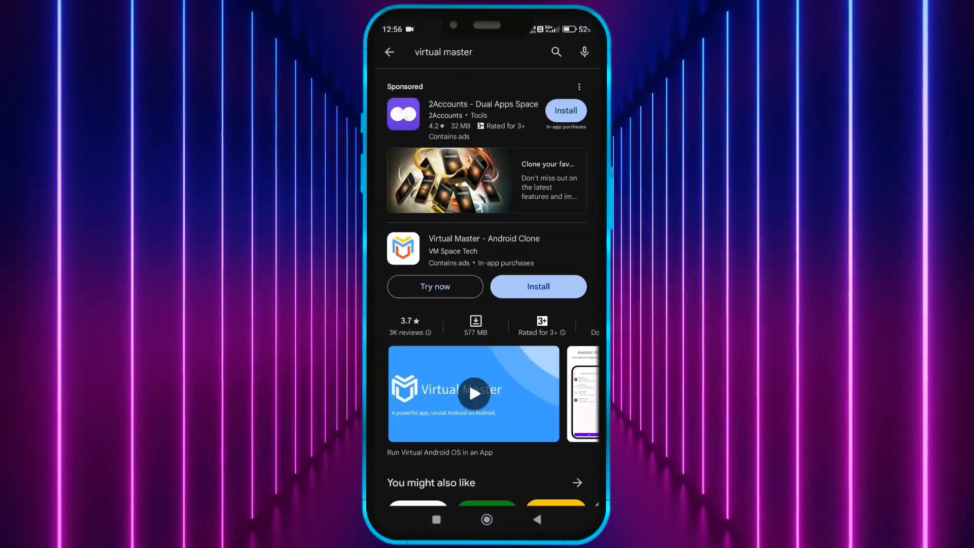
# - Launch Virtual Master from the Play Store, tap Activate, then choose Connect Wi-Fi
pyautogui.click(435, 286)
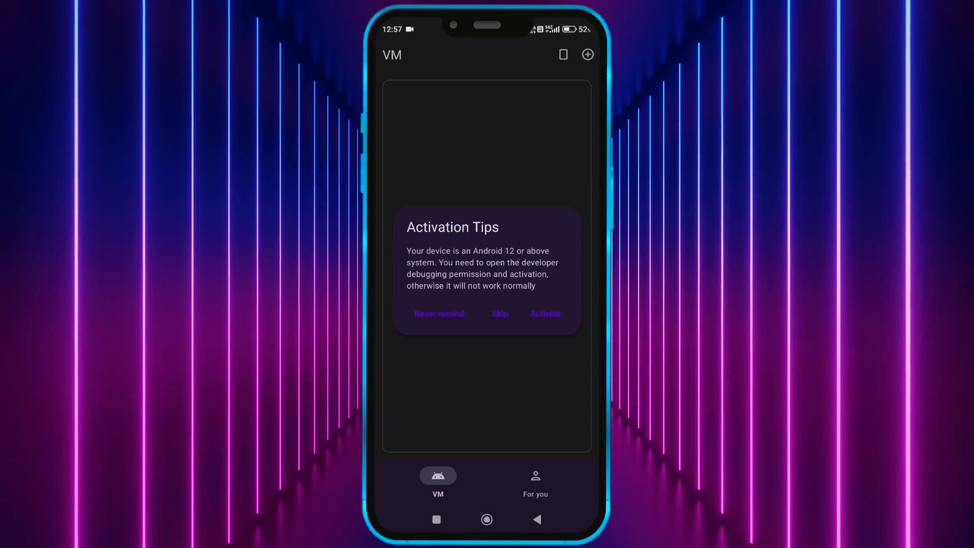
pyautogui.click(546, 314)
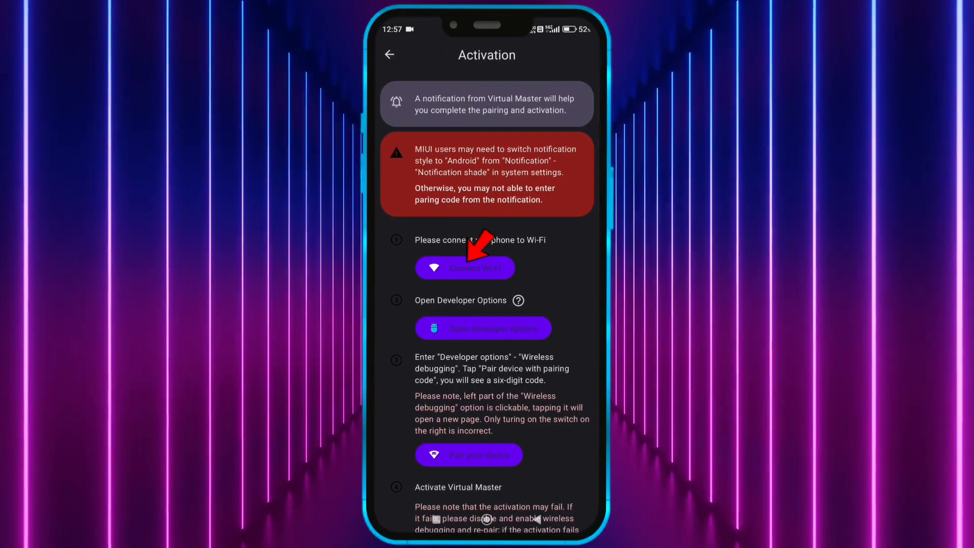
pyautogui.click(466, 268)
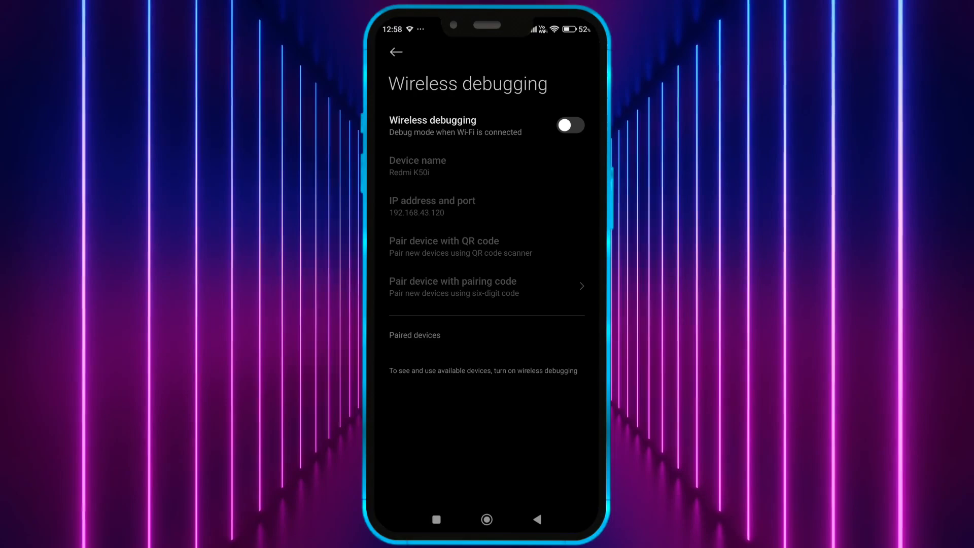
# - Switch on Wireless debugging in Developer options
pyautogui.click(570, 125)
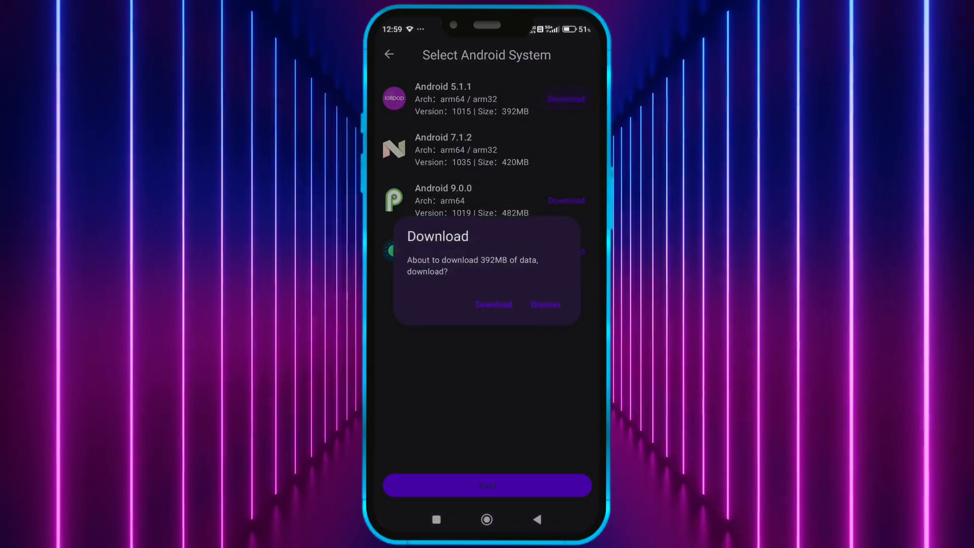
# - Download the 392MB Android 5.1.1 image and start a VM at portrait device resolution
pyautogui.click(494, 304)
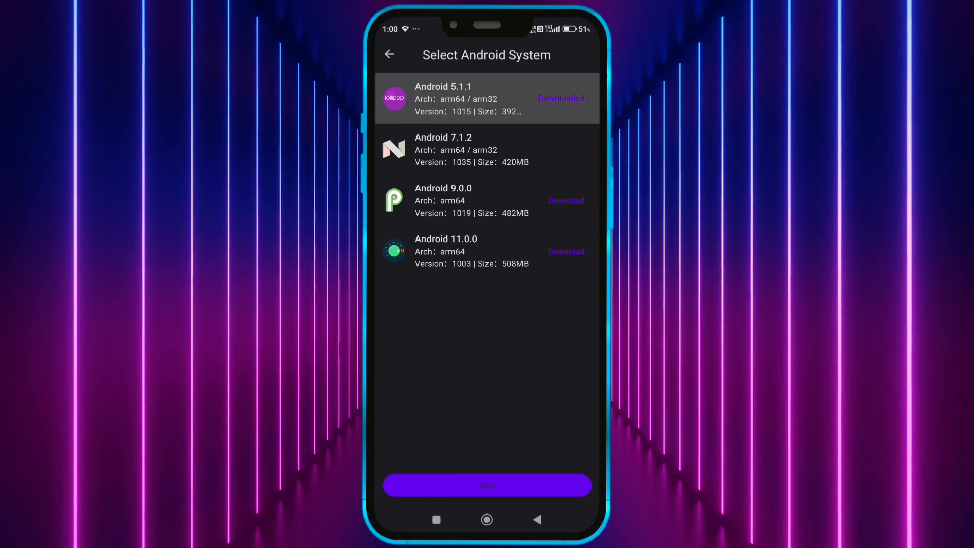
pyautogui.click(487, 485)
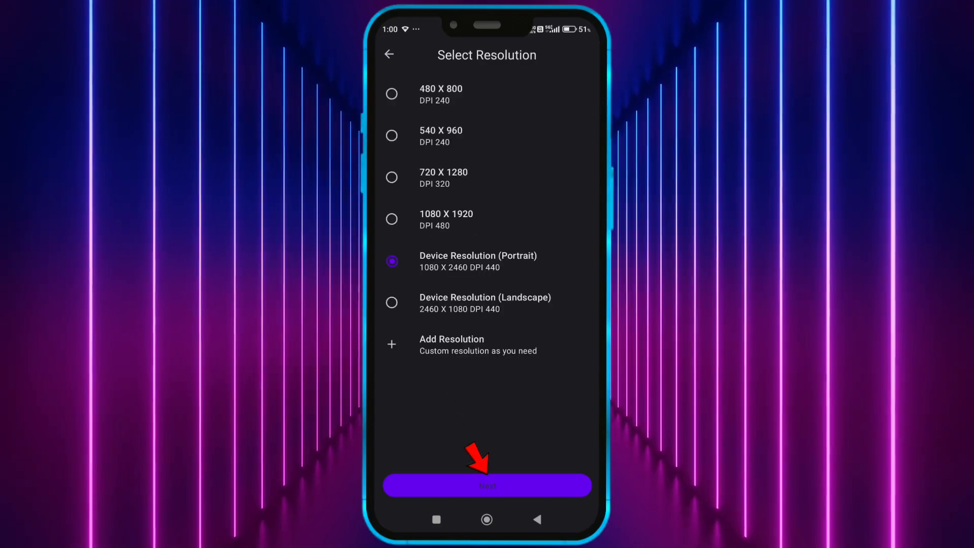
pyautogui.click(487, 486)
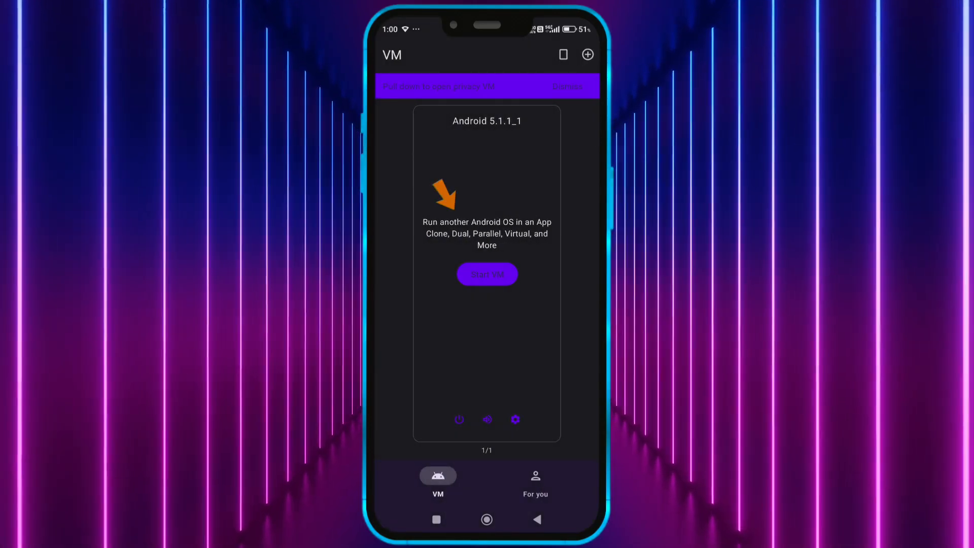
pyautogui.click(487, 274)
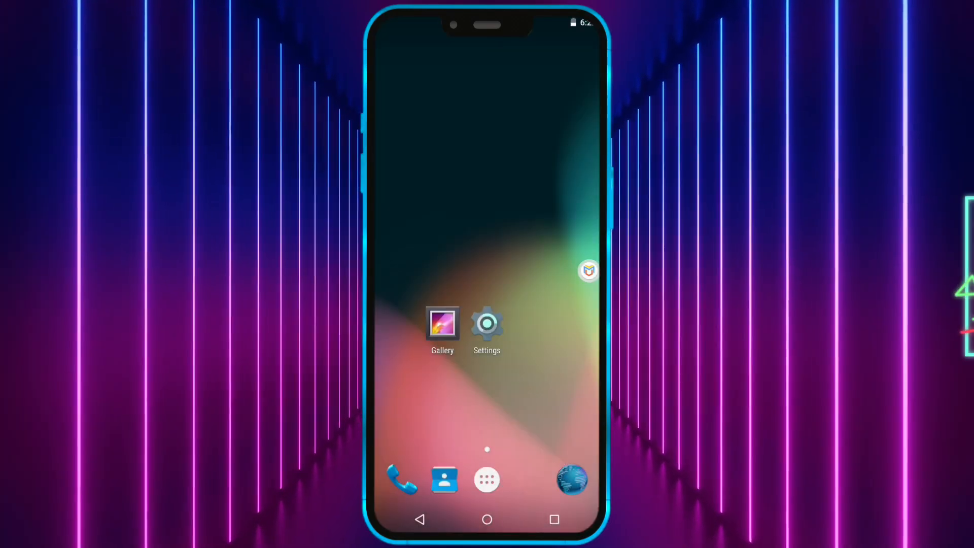
# - Open the virtual Android's app drawer and choose Add Apps
pyautogui.click(487, 480)
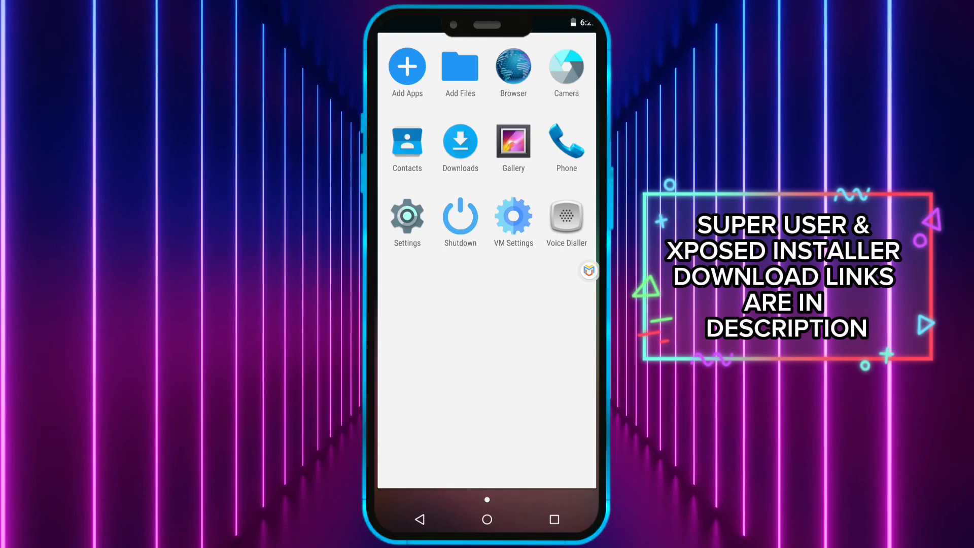
pyautogui.click(461, 66)
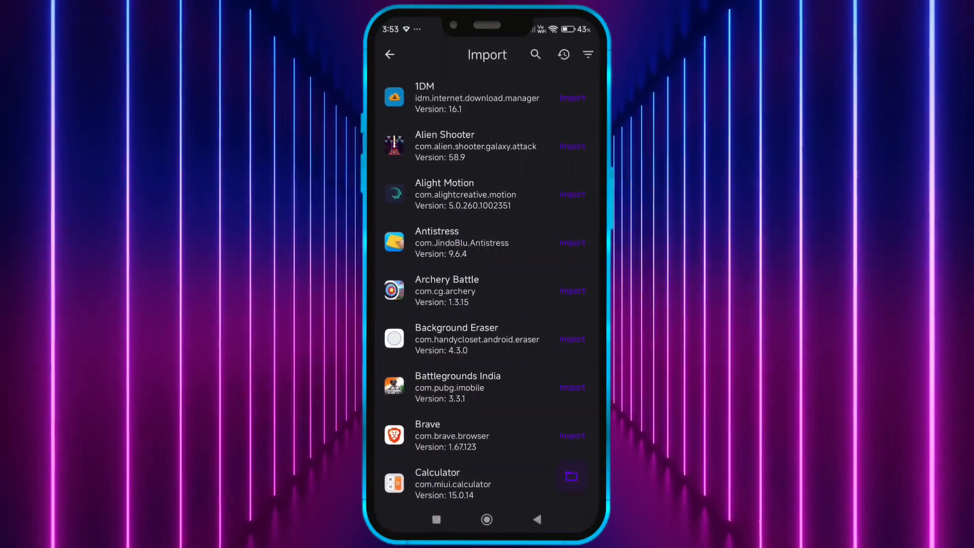
# - Dismiss Root Checker Basic's start-up prompt and run the root verification on the Android 5.1.1 VM
pyautogui.scroll(-3)
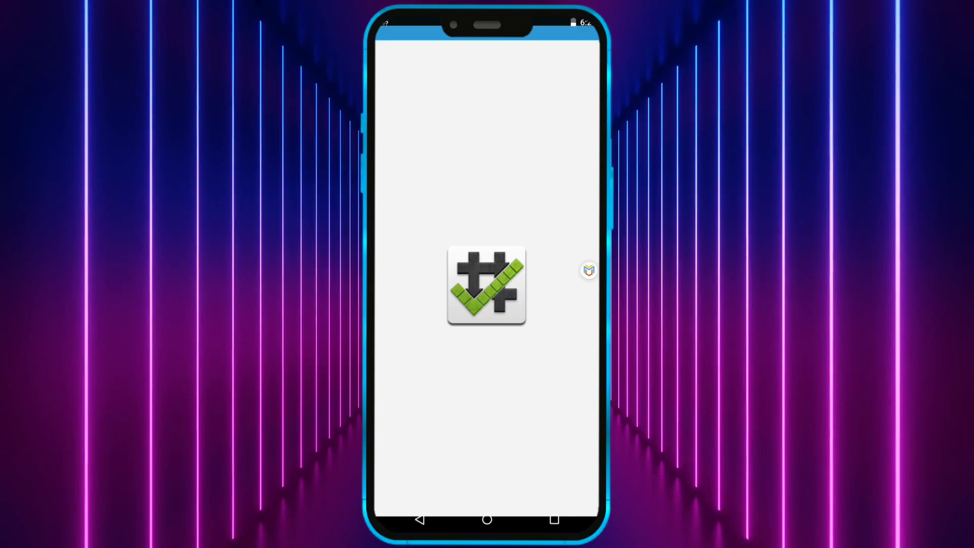
pyautogui.click(485, 290)
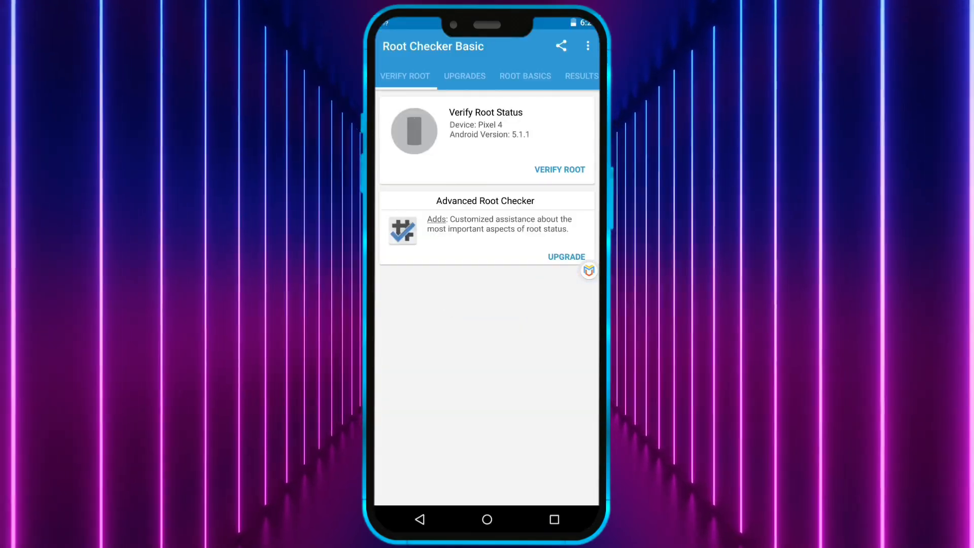
pyautogui.click(560, 169)
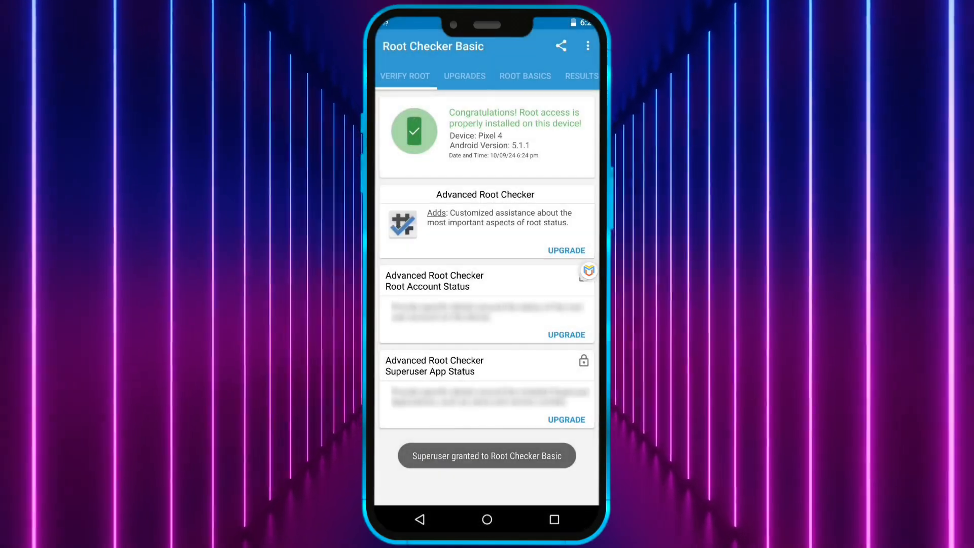